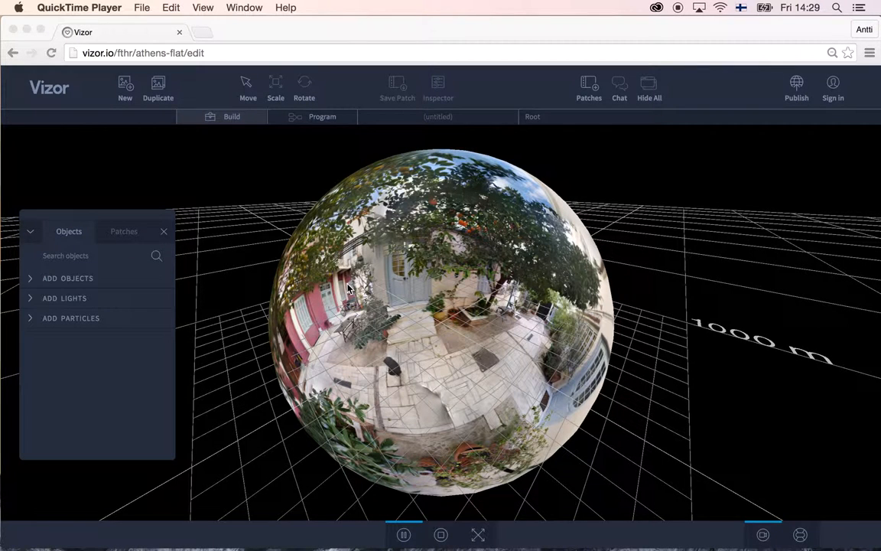
mouse_move(411, 294)
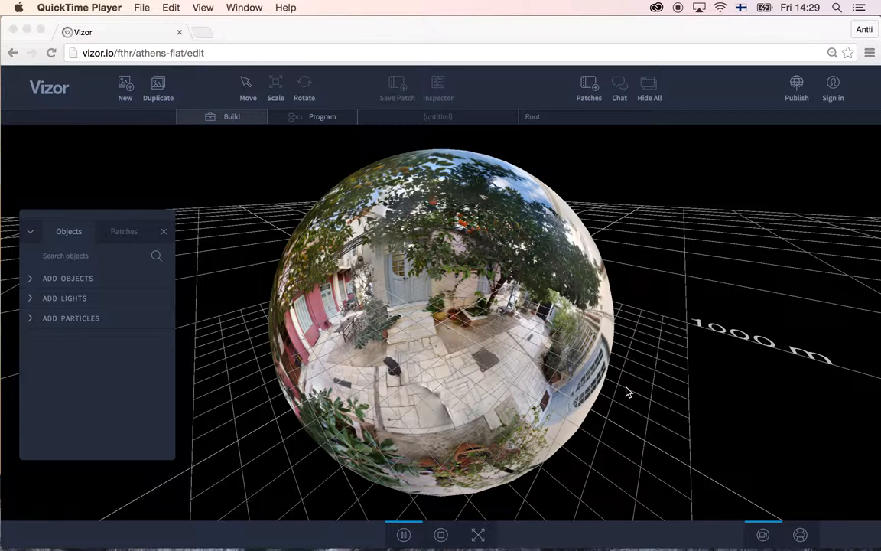
mouse_move(790, 500)
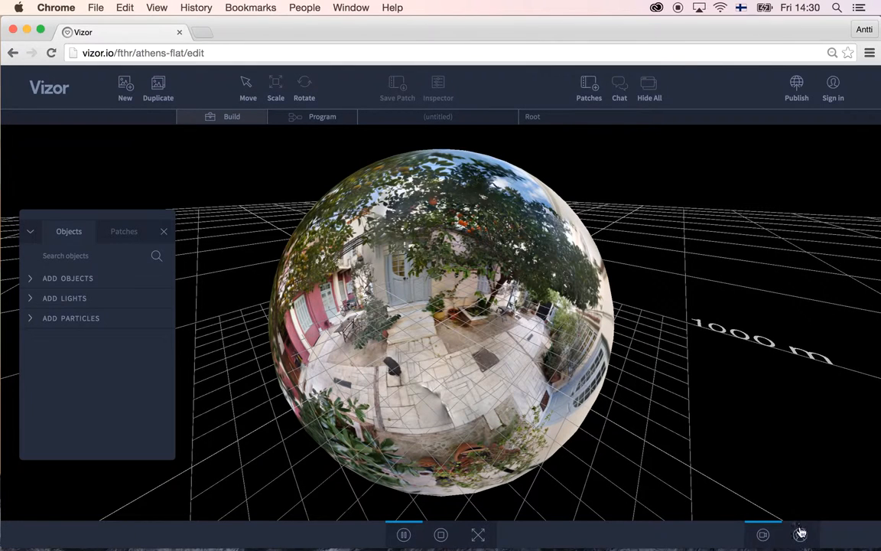
mouse_move(801, 535)
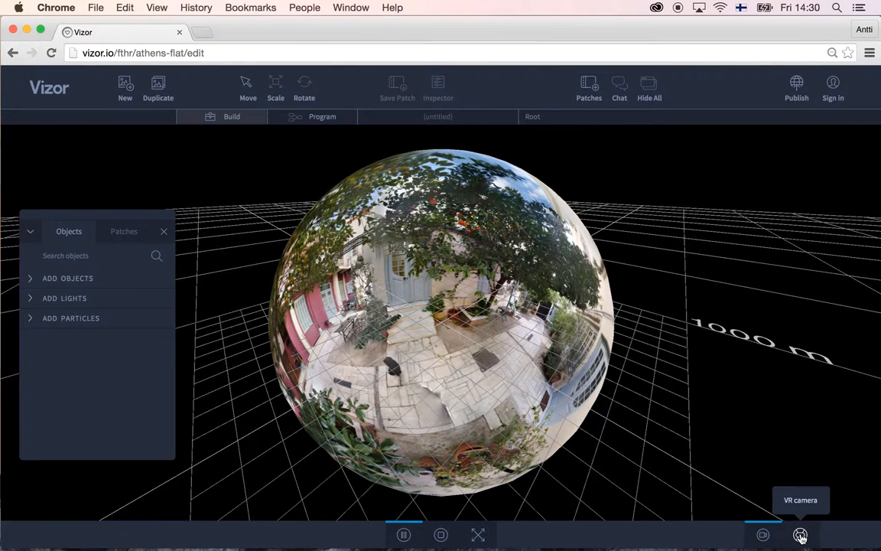
mouse_move(818, 536)
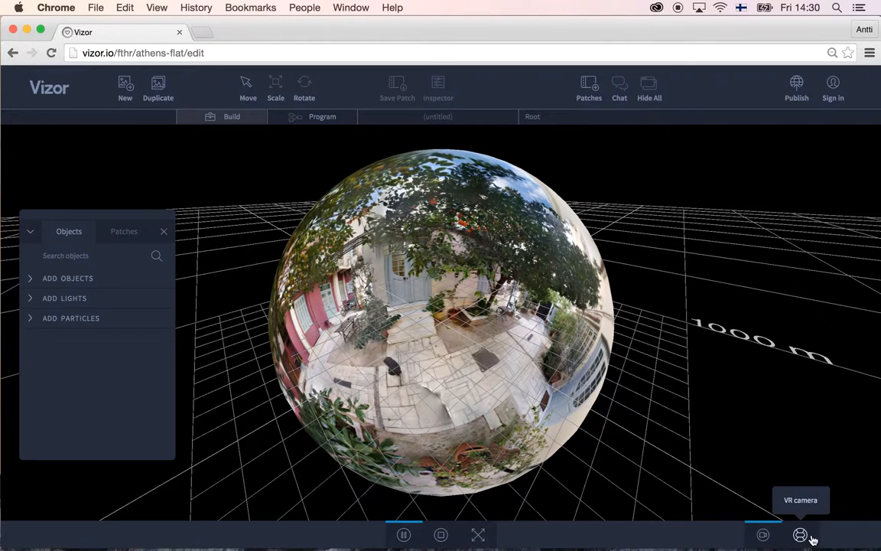
Switch to the VR camera to see the courtyard panorama from inside.
click(799, 537)
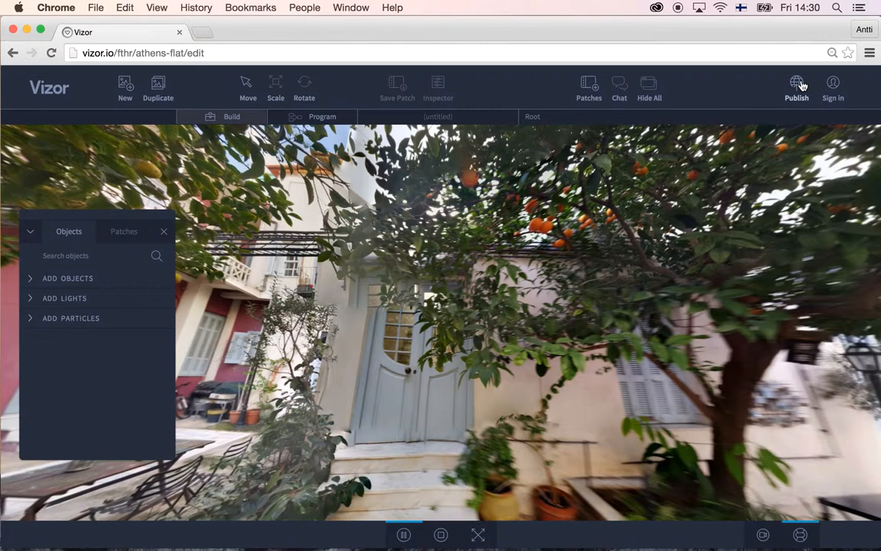
Start Publish, bringing up the Vizor sign-in form with credentials filled in.
click(833, 83)
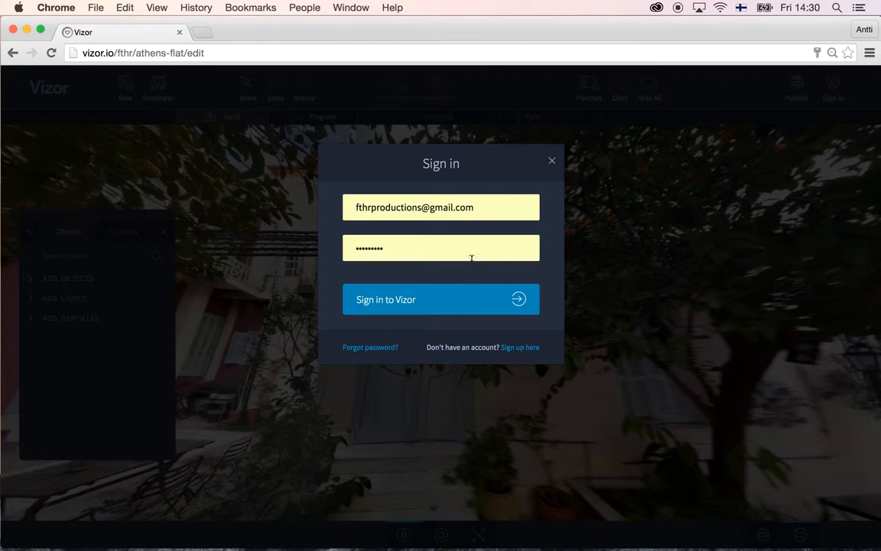
mouse_move(413, 299)
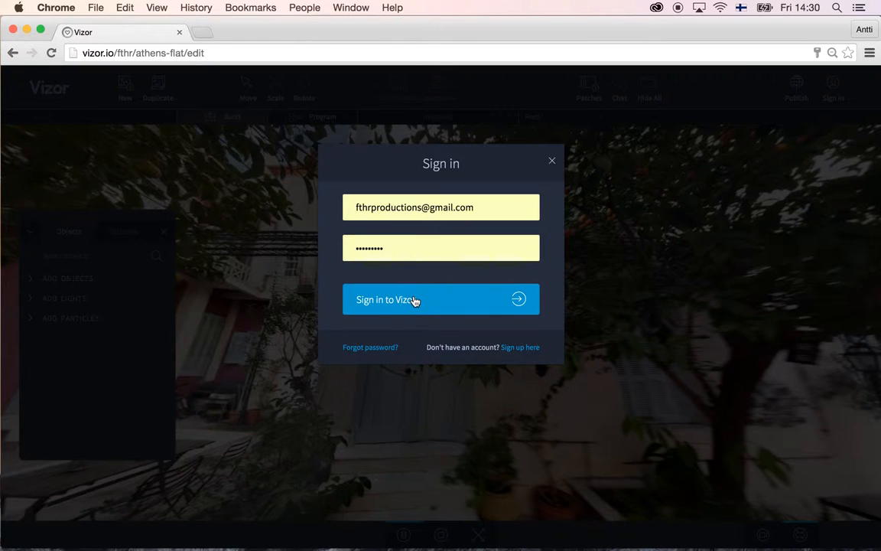
Sign in and publish the scene under the friendly name 'athens flat'.
click(440, 299)
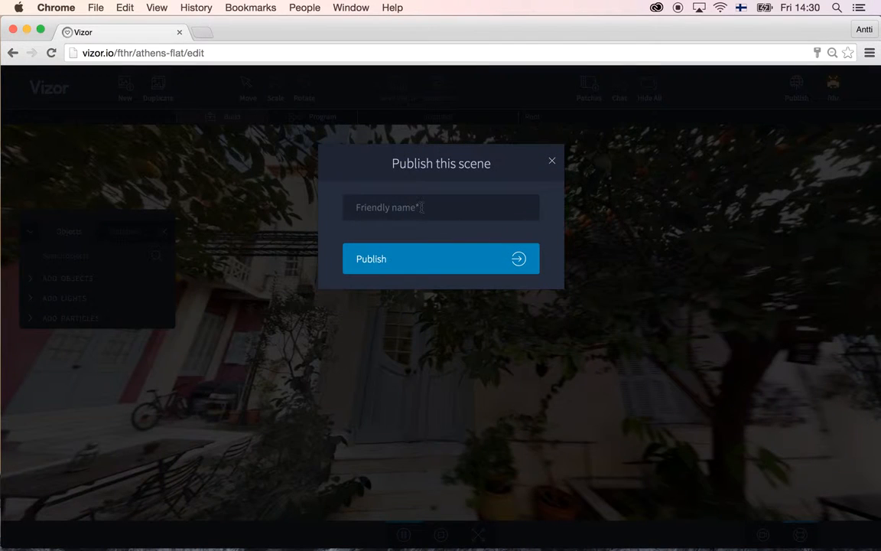
text(athens flat)
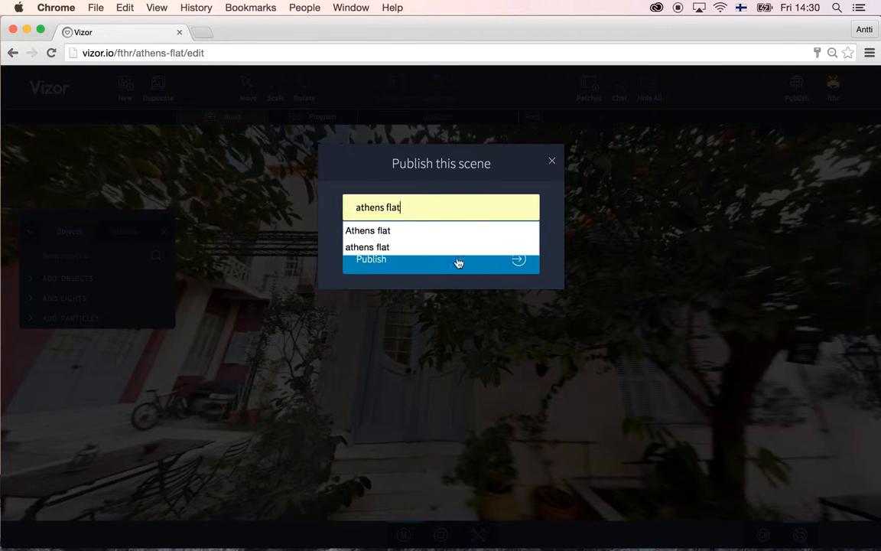
click(367, 247)
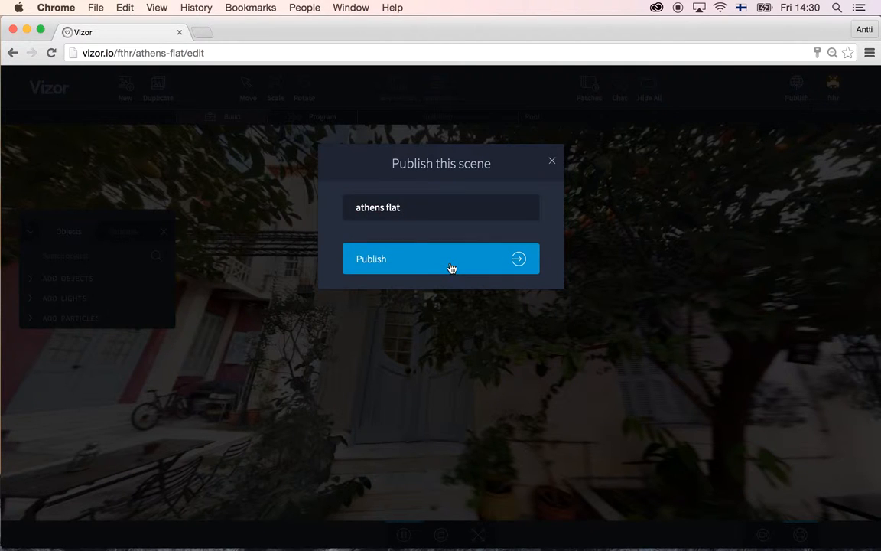
mouse_move(462, 277)
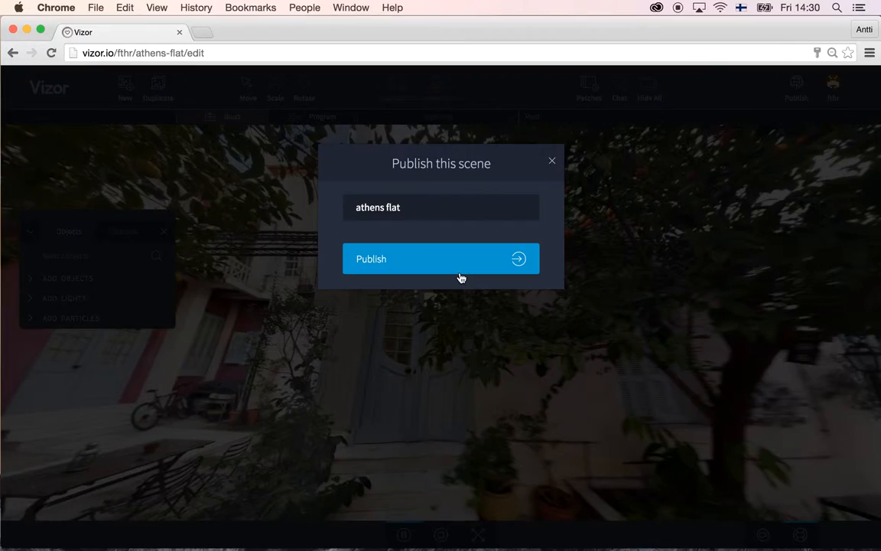
click(440, 258)
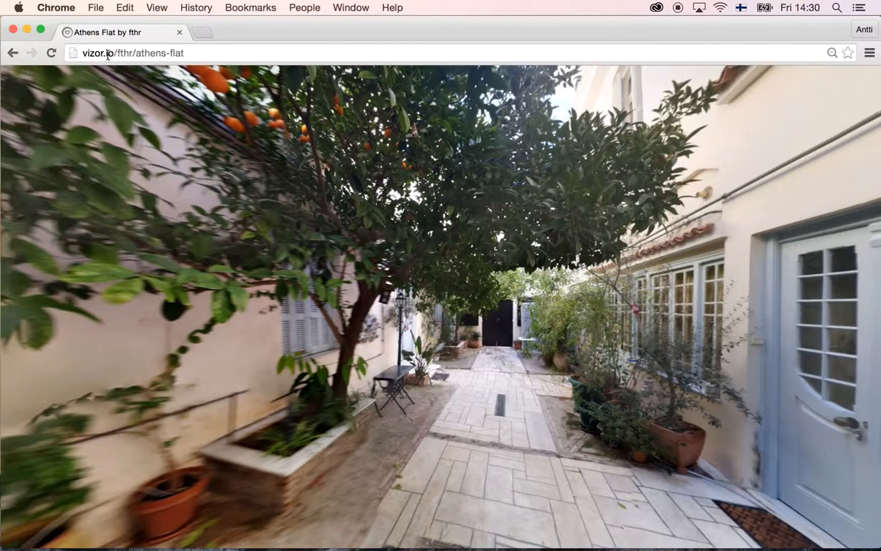
Go from the published scene to author fthr's graphs page.
click(134, 52)
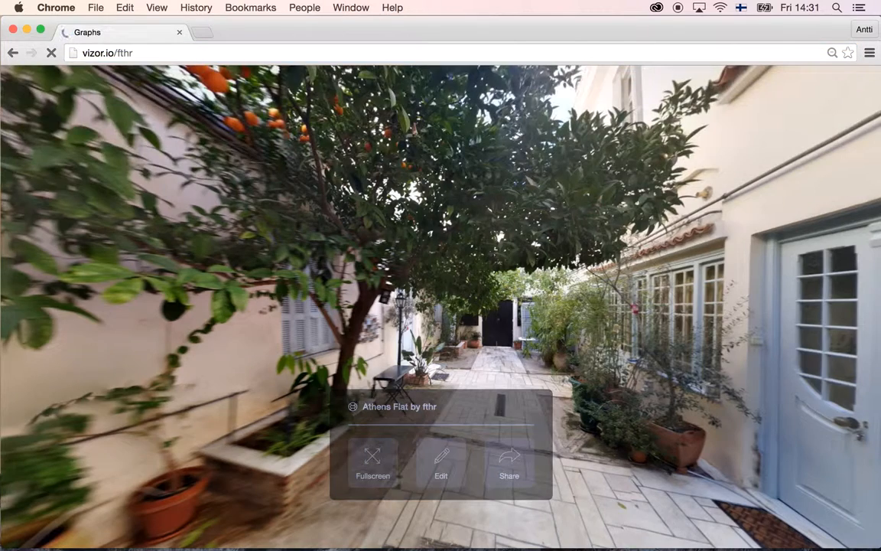
Reopen the athens-flat scene from the first thumbnail in fthr's graphs gallery.
click(12, 52)
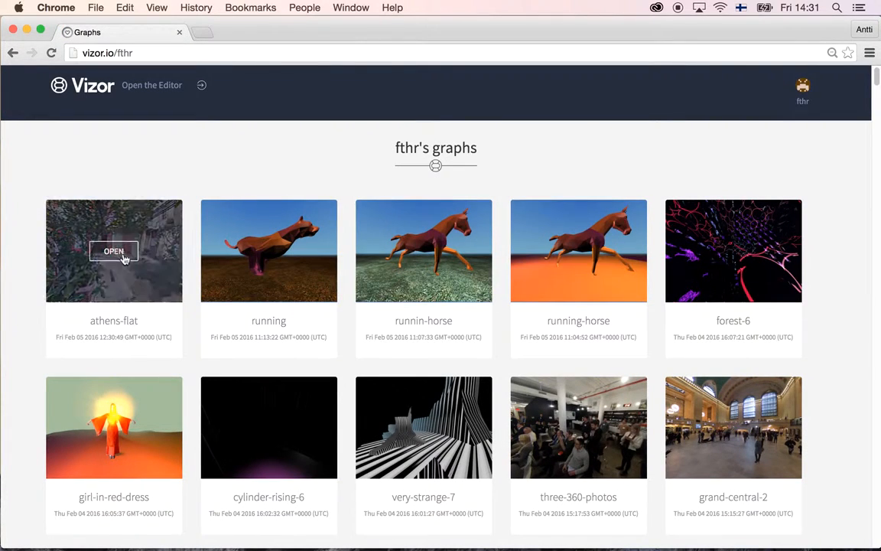
mouse_move(120, 254)
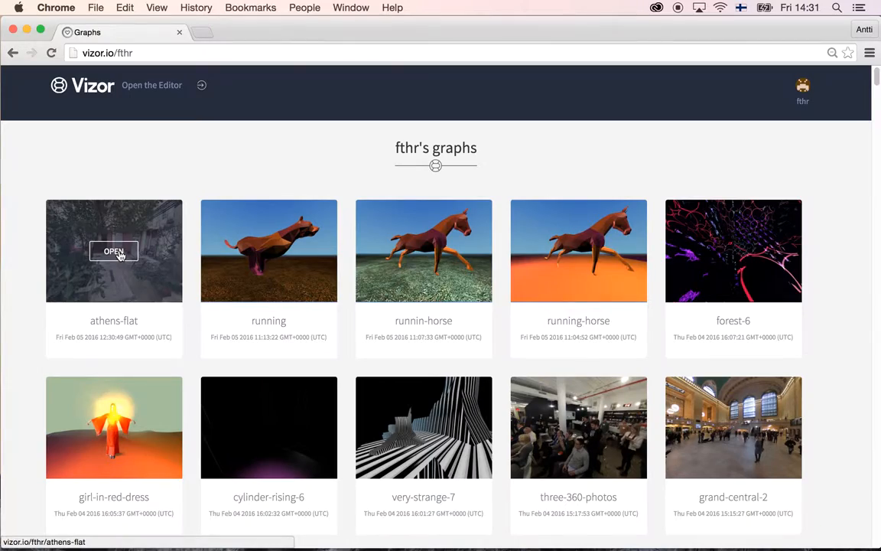
click(113, 251)
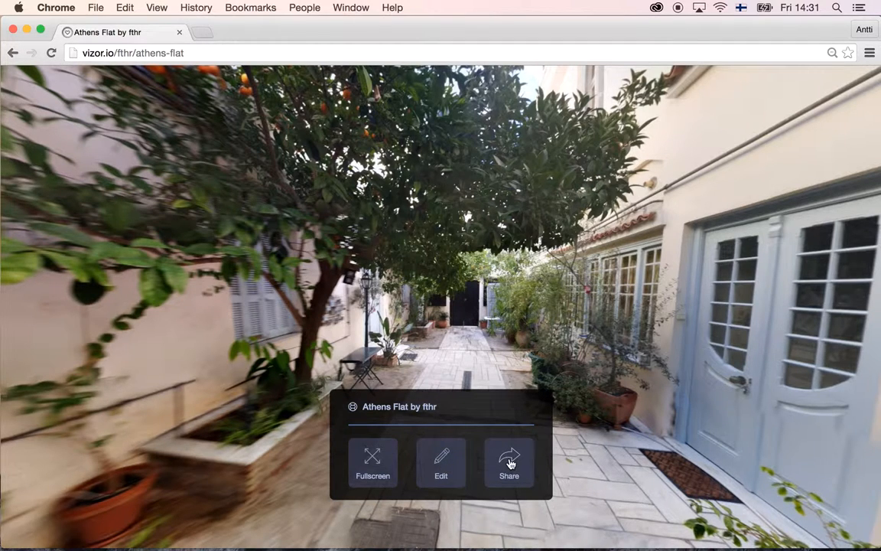
click(511, 462)
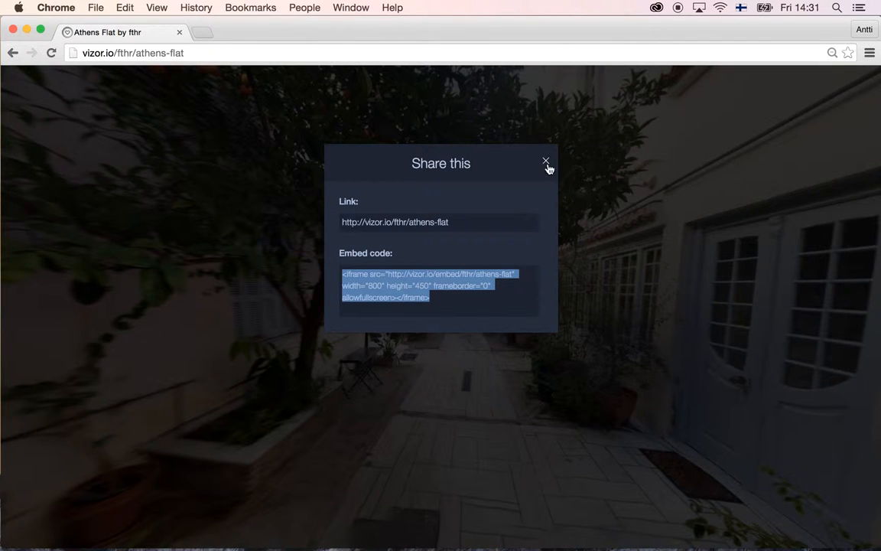
click(545, 161)
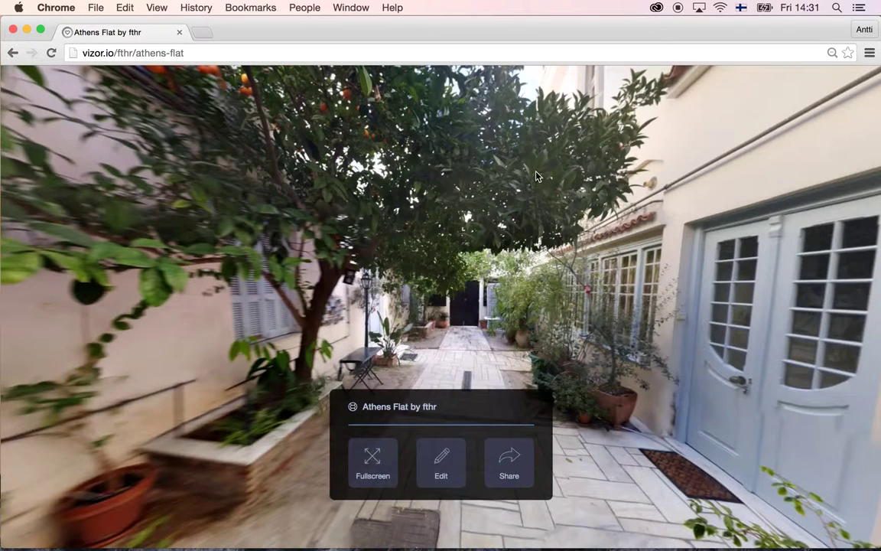